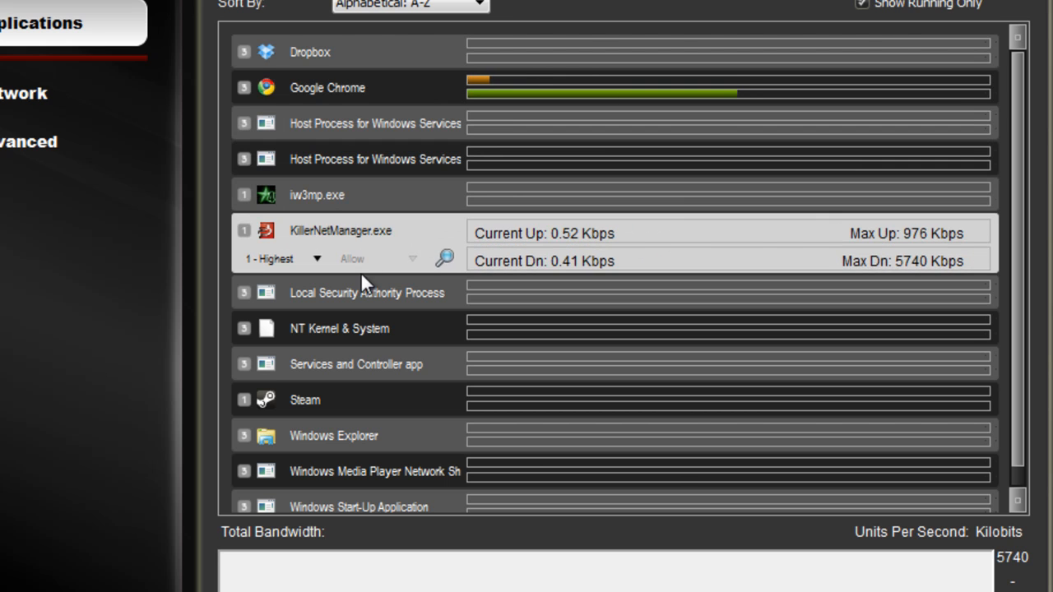
Step: Expand the KillerNetManager.exe row to reveal its priority, Allow setting and bandwidth rates
click(366, 292)
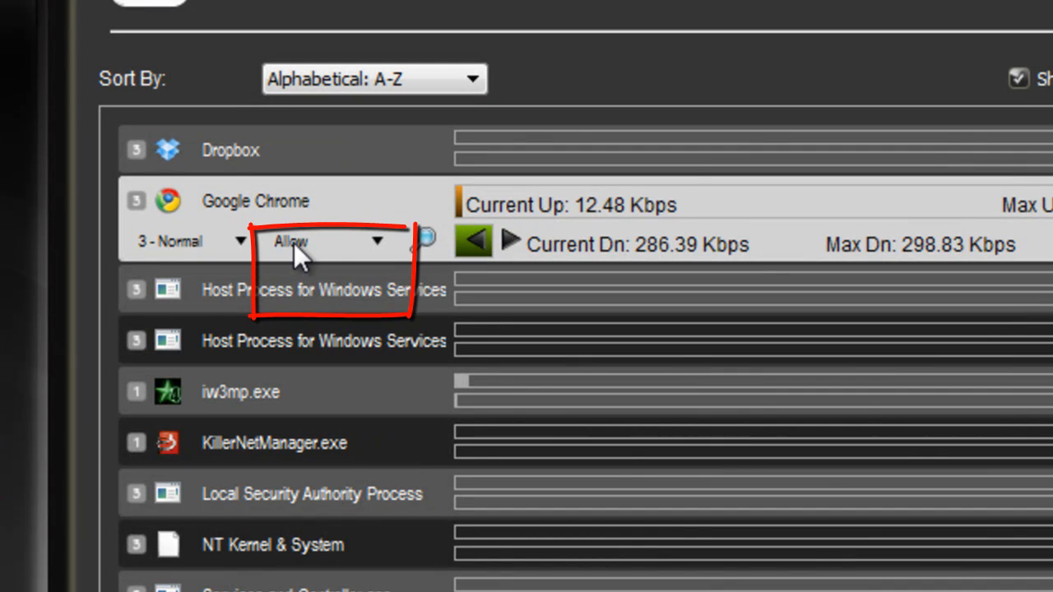
Step: Open Google Chrome's Allow dropdown to list the Allow and Block options
click(325, 240)
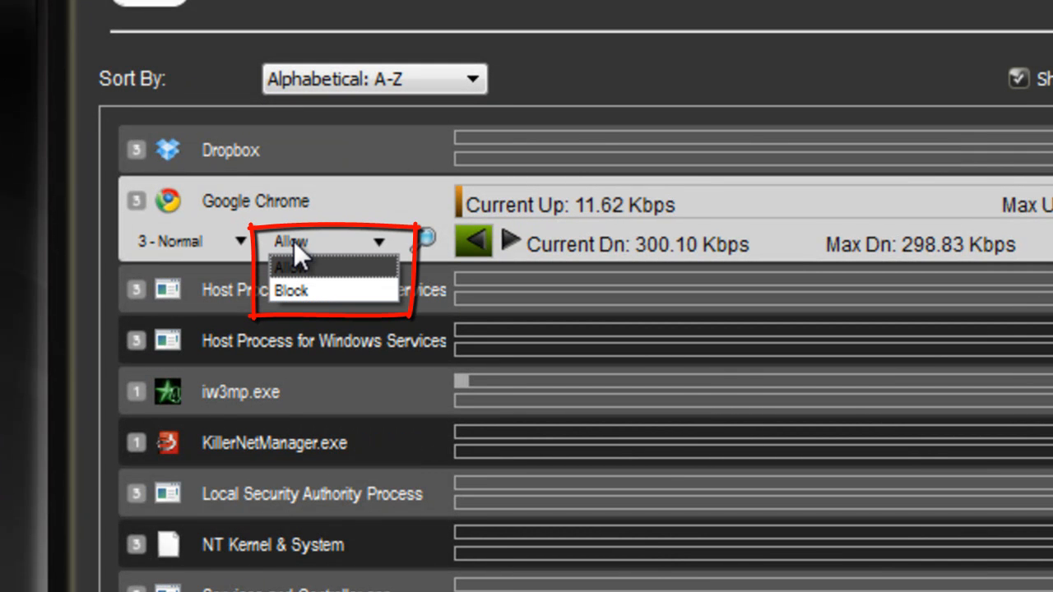